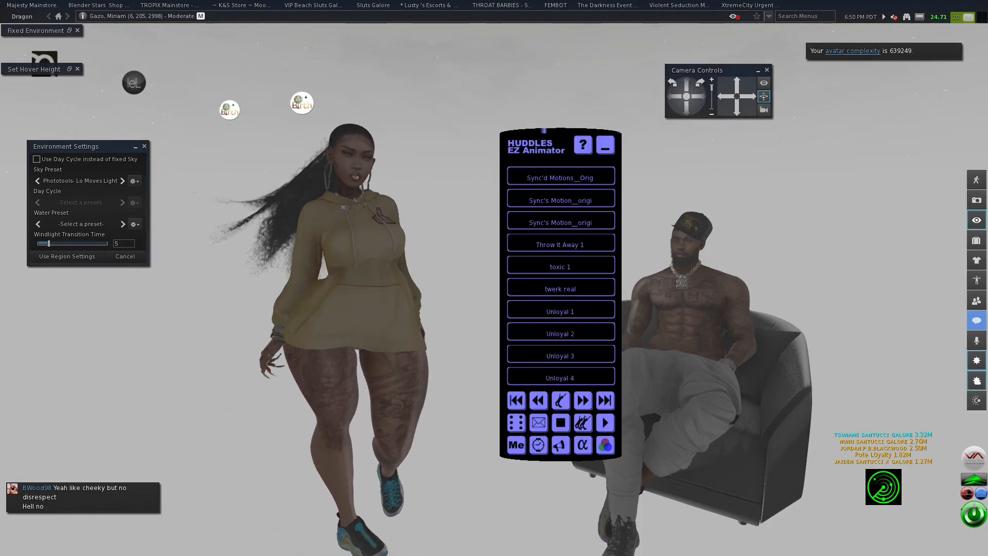
# - Minimize the HUDDLES EZ Animator HUD under the Lo Moves Light night sky
pyautogui.click(603, 145)
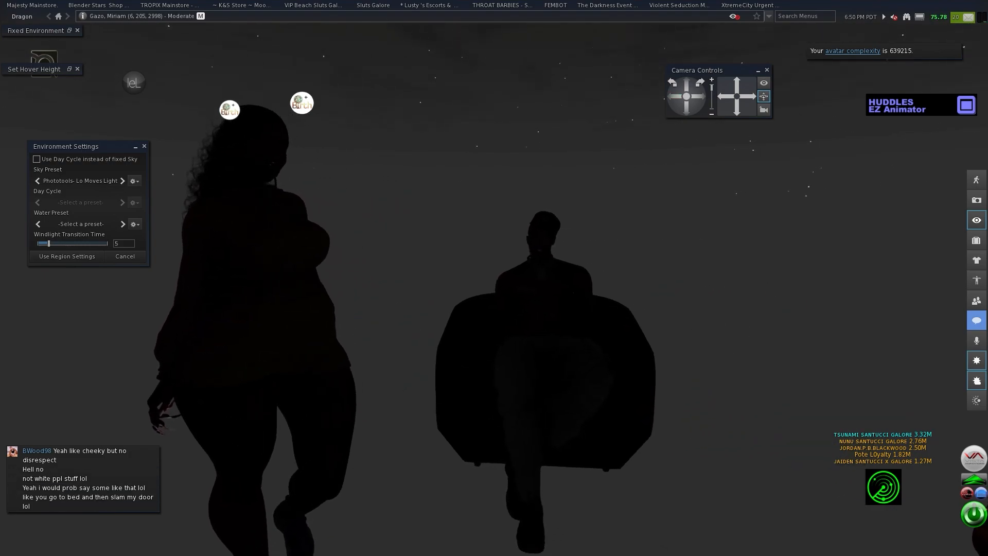
# - Shuffle the EZ Animator to a different dance, then minimize the HUD again
pyautogui.click(920, 104)
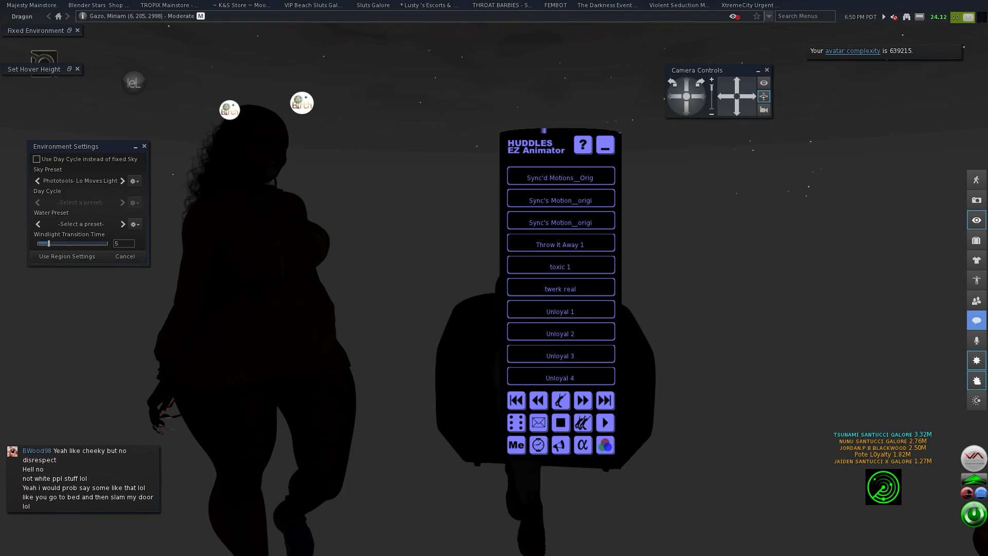
pyautogui.click(515, 422)
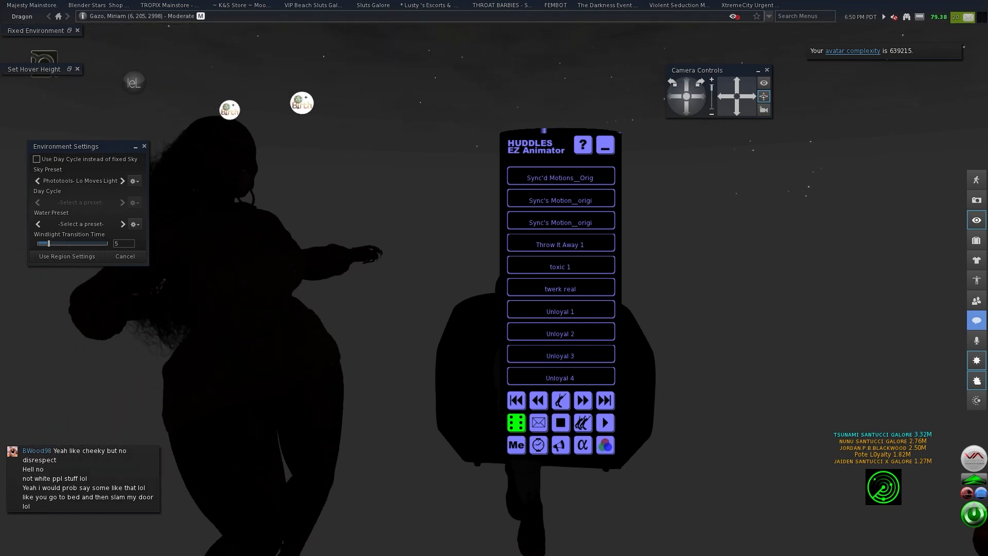
pyautogui.click(604, 145)
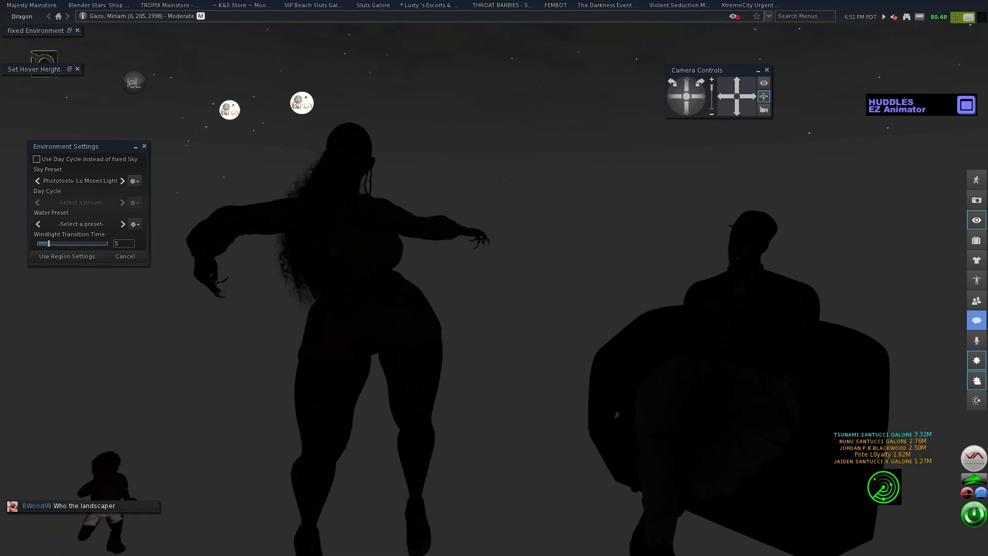
# - Advance the sky to Phototools- Lo Music Light 01 and show the Sky Preset list
pyautogui.click(123, 181)
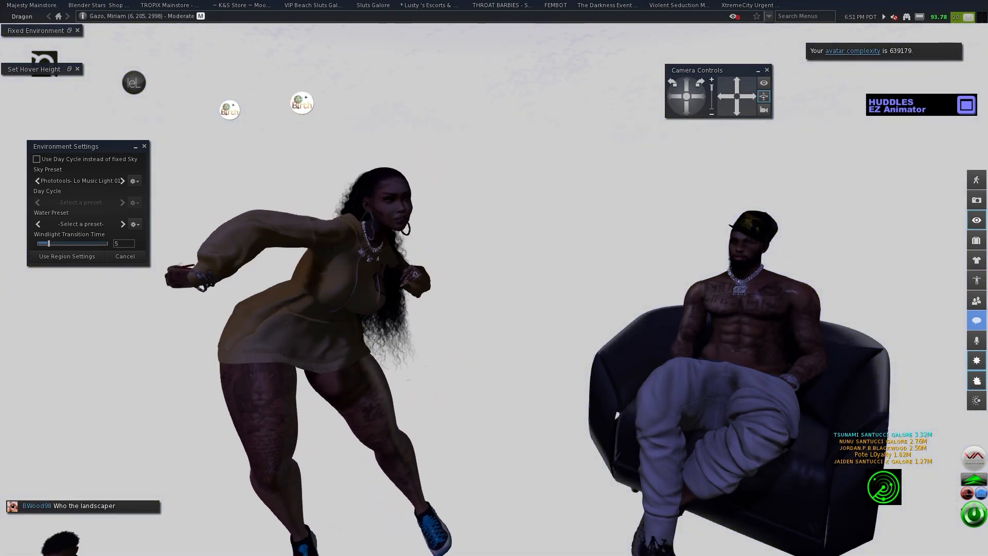
pyautogui.click(122, 181)
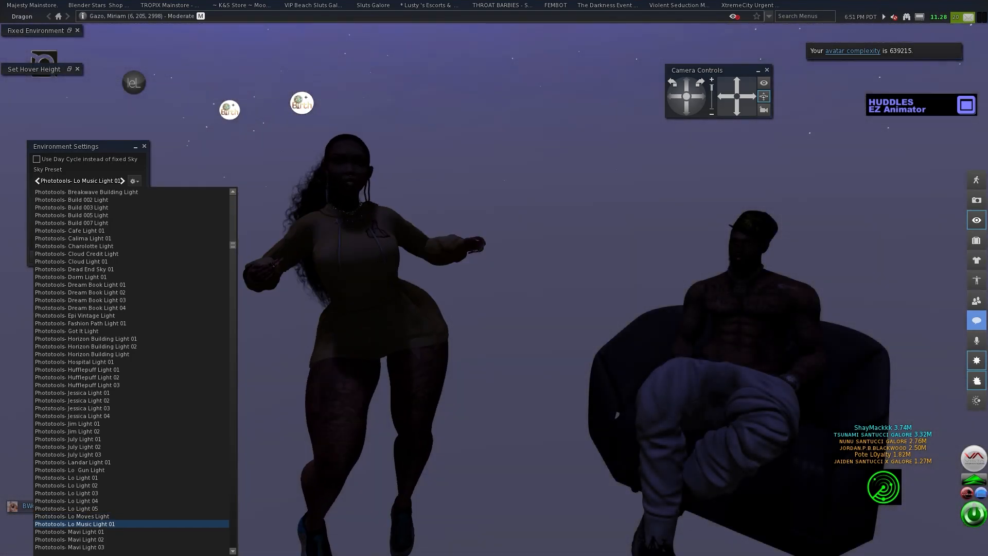
# - Cycle the sky through Phototools- Mavi Light 02, Mavi Light 03 and further Phototools presets
pyautogui.click(69, 531)
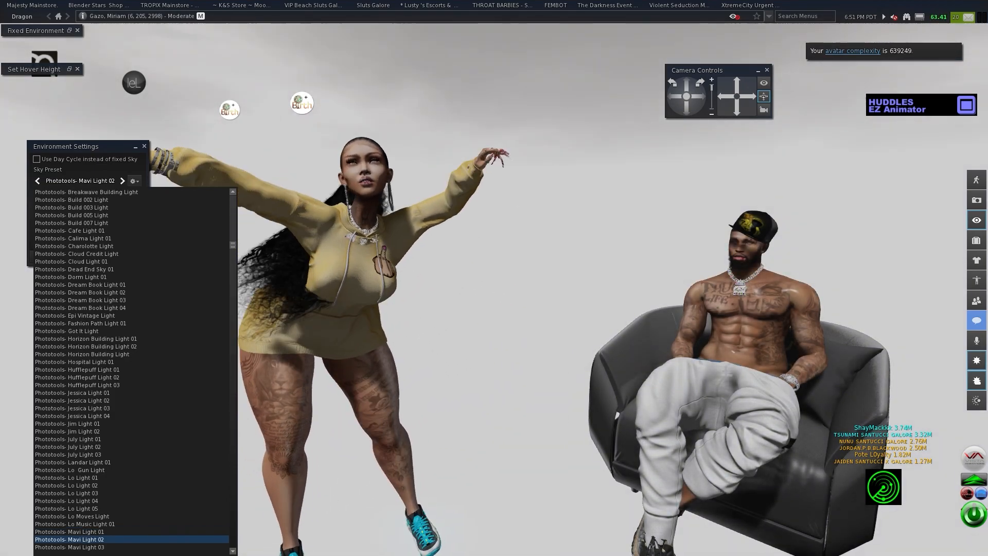
pyautogui.click(121, 181)
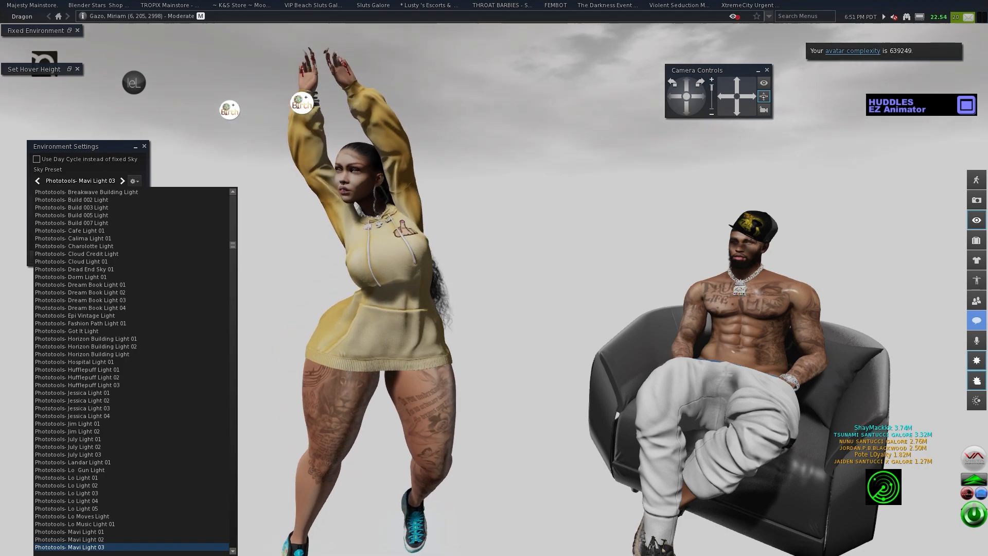
pyautogui.click(122, 181)
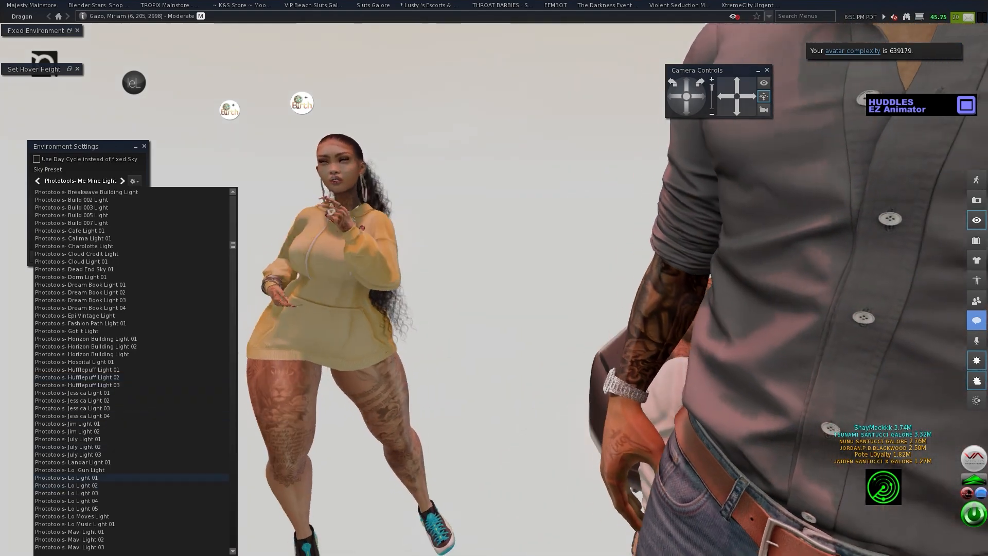
pyautogui.click(73, 515)
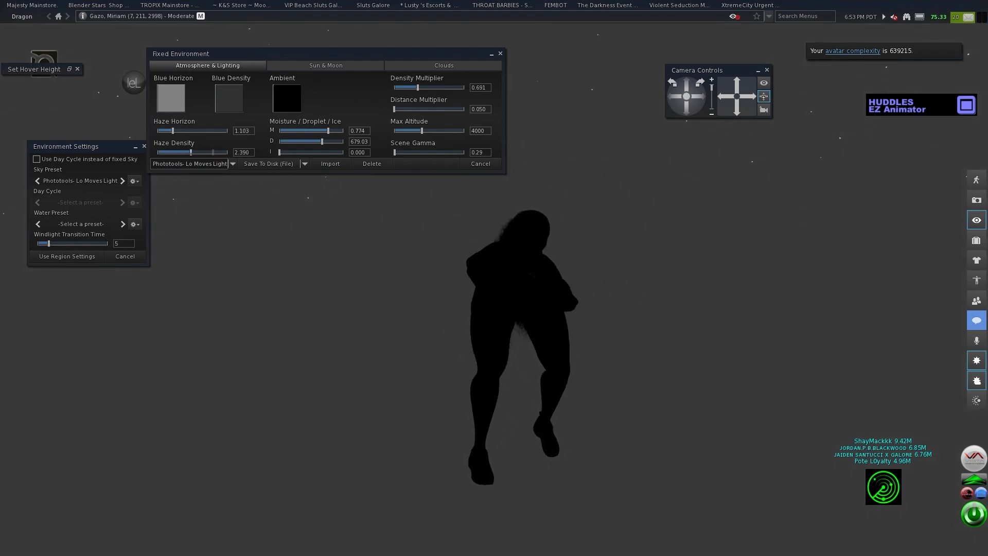
# - Show the Sun & Moon settings of Lo Moves Light and nudge a slider rightward
pyautogui.click(325, 65)
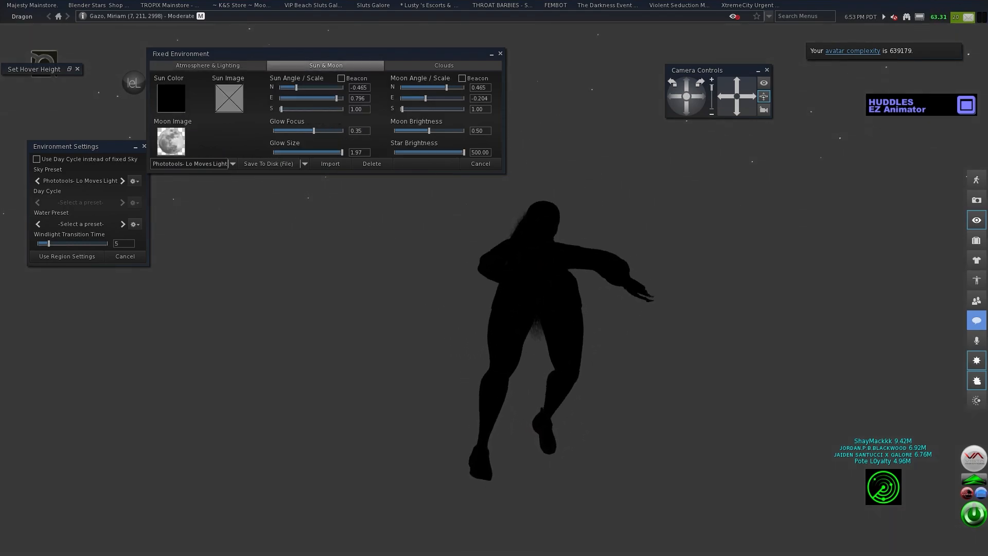
pyautogui.moveTo(276, 87); pyautogui.dragTo(315, 87)
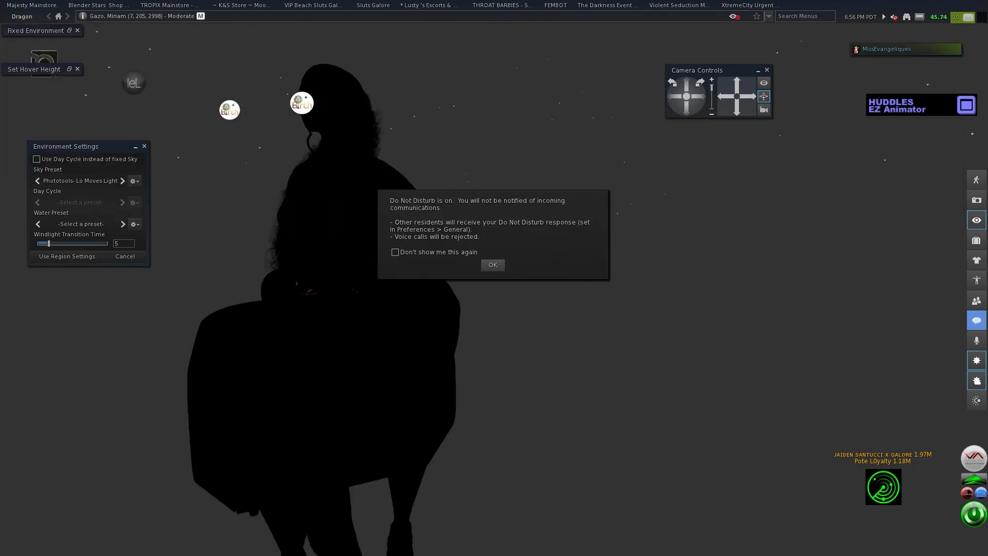
# - Acknowledge the Do Not Disturb notification with OK
pyautogui.click(491, 264)
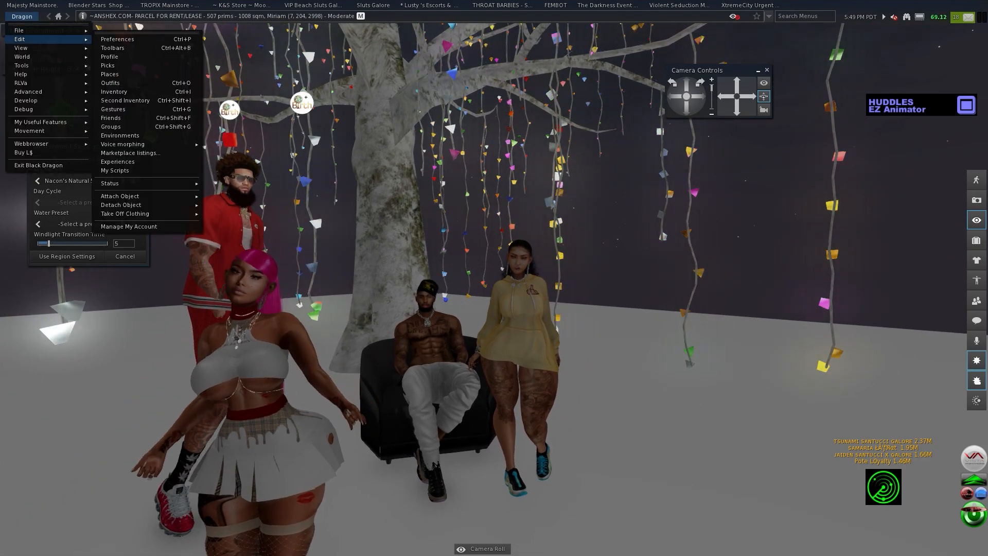
# - Edit the wooden box and show its Features (physics, flexible path, light)
pyautogui.click(22, 56)
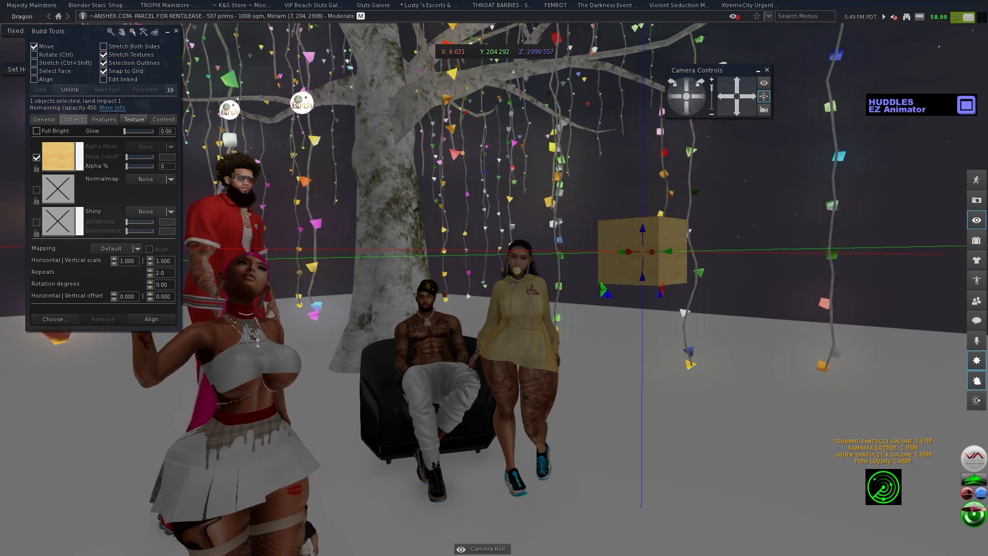
pyautogui.click(103, 120)
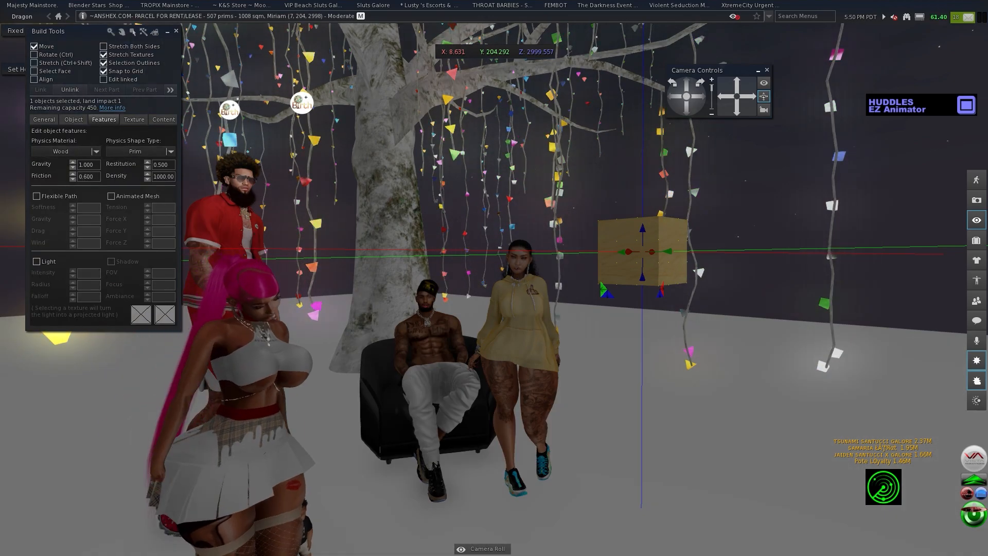
# - Enable the Light feature on the box (intensity 1.000, radius 10.000, falloff 0.750)
pyautogui.click(36, 260)
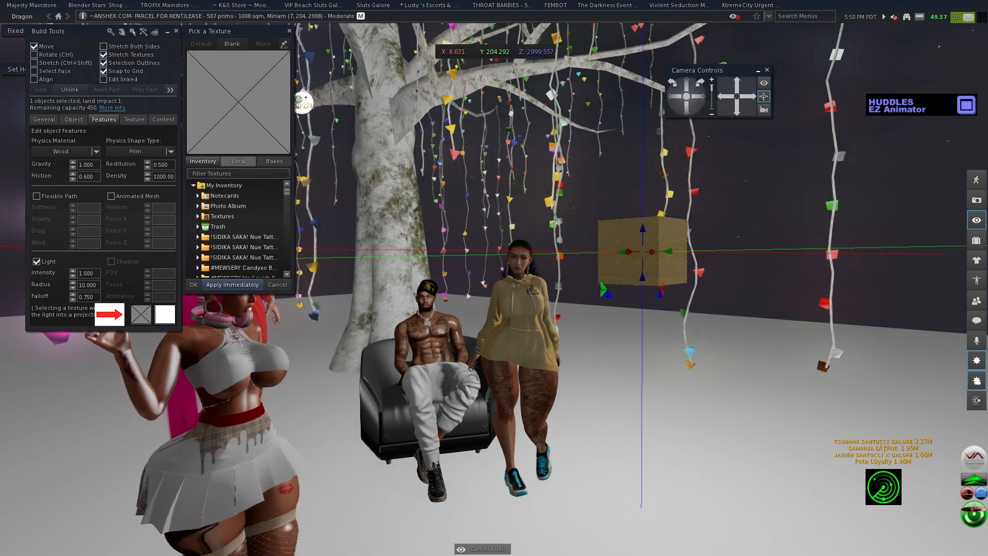
# - Set the light's projected texture to a local crowned-portrait image and apply it
pyautogui.click(238, 161)
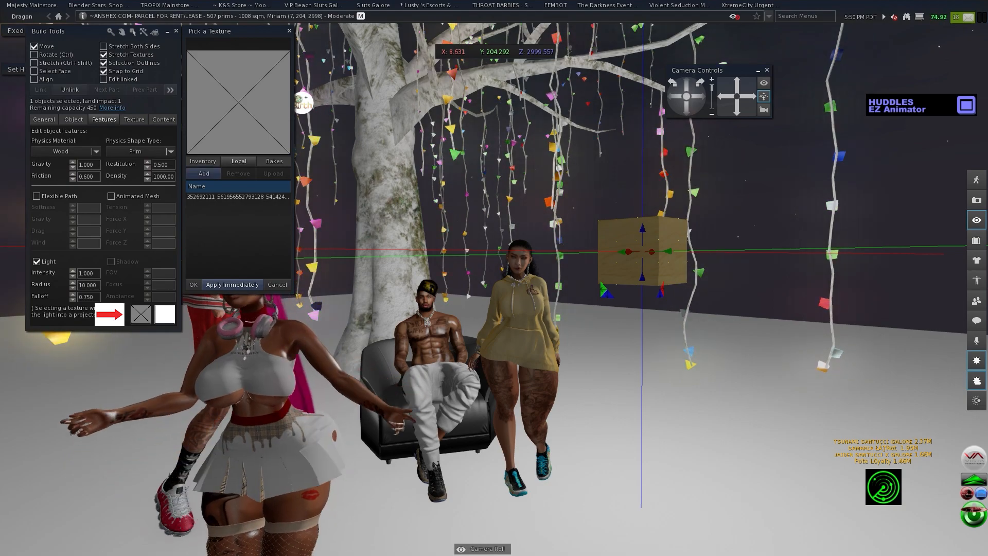
pyautogui.click(203, 173)
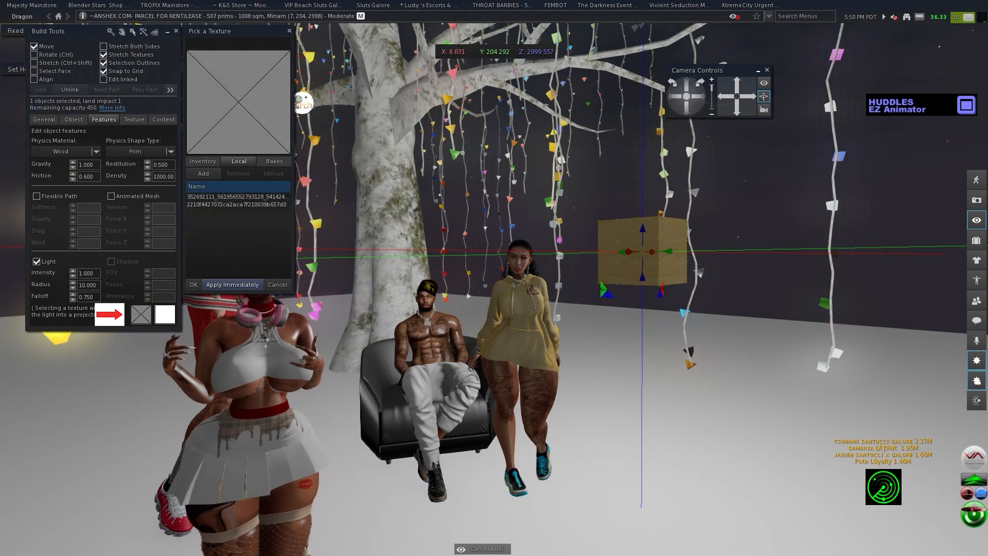
pyautogui.click(237, 204)
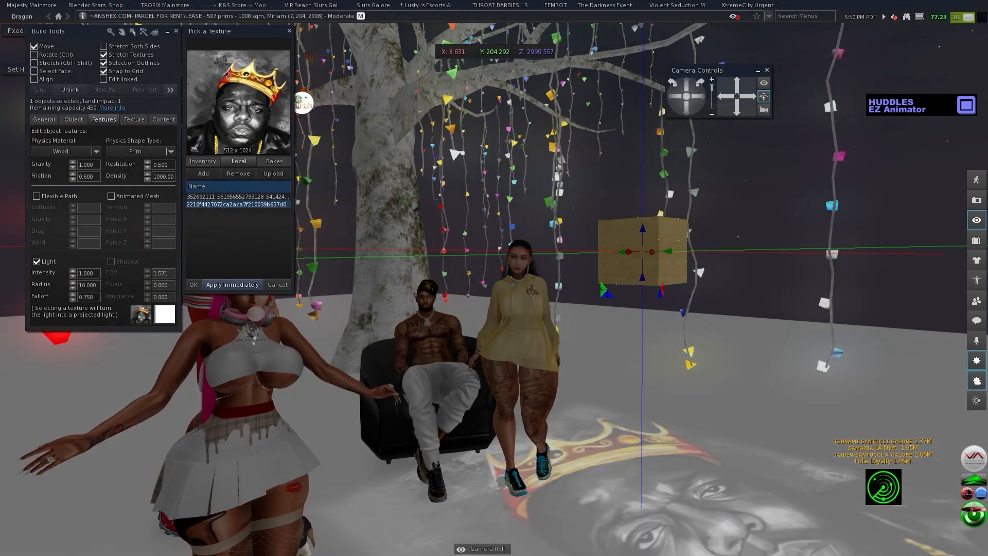
pyautogui.click(111, 261)
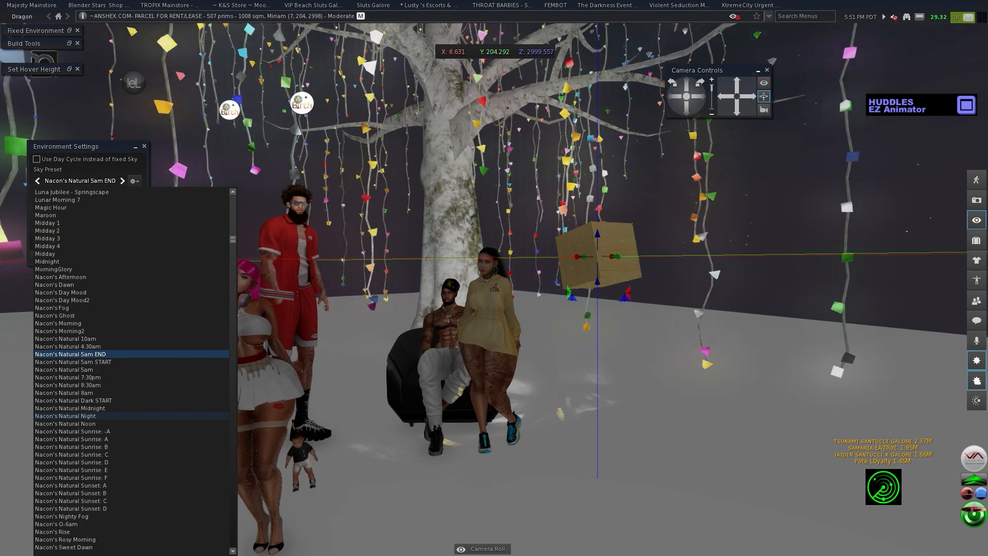
# - Choose the Nacon's Natural Night sky preset to darken the scene
pyautogui.click(65, 414)
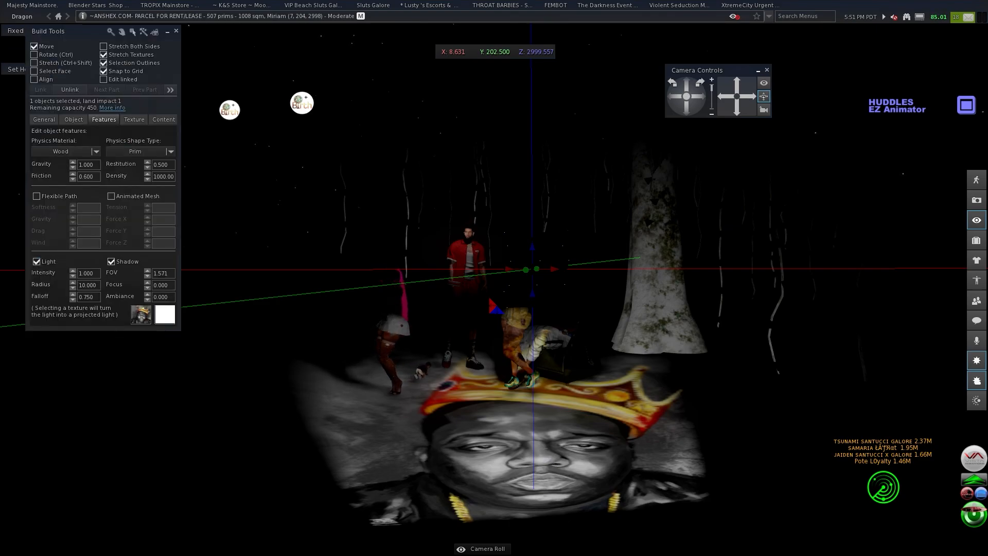
# - Change the projector light colour to lavender-blue, tinting the crowned portrait on the ground
pyautogui.click(164, 315)
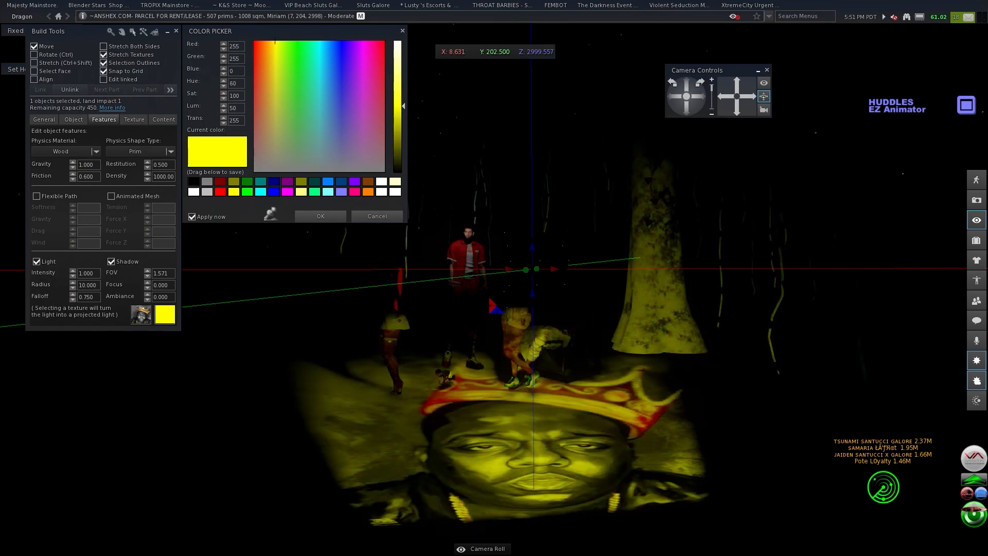
pyautogui.click(219, 191)
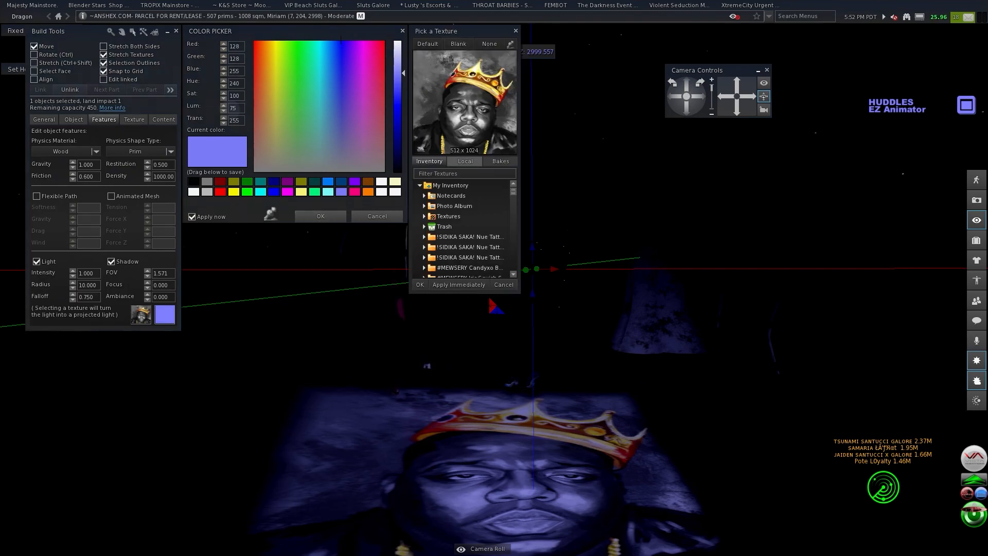
# - Swap the light's projection texture to the colourful painted eye image and close the colour chooser
pyautogui.click(465, 162)
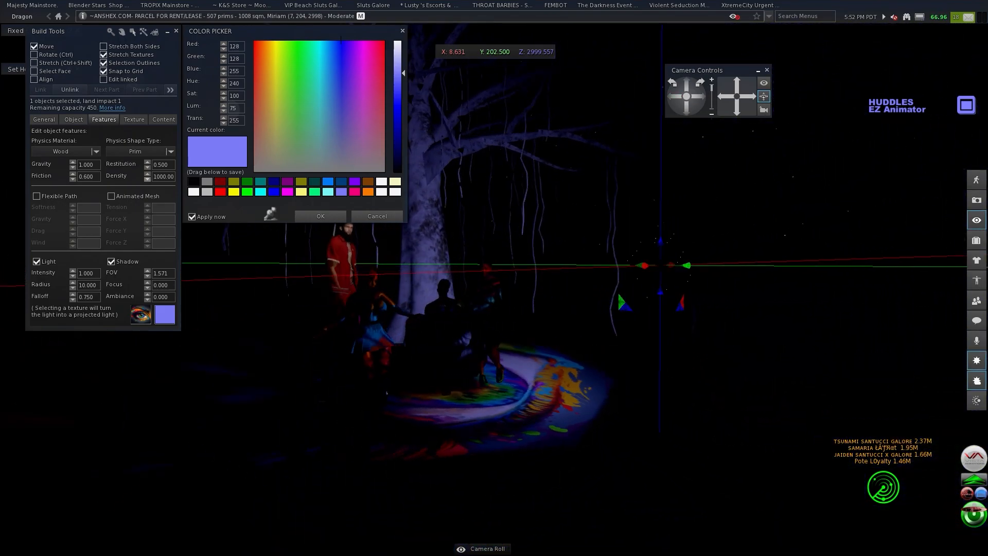
pyautogui.click(134, 119)
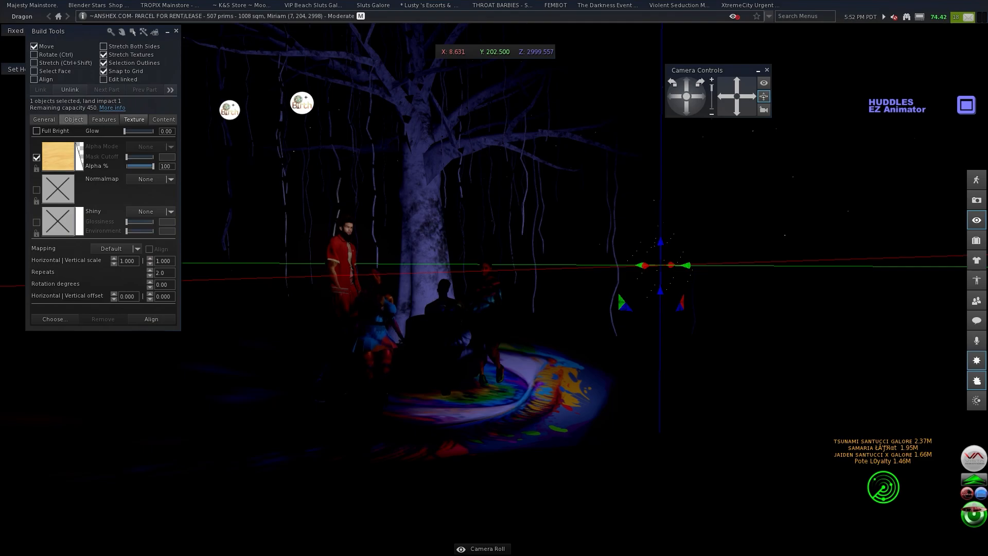
# - Set the light colour back to white so the eye projection shows its full rainbow colours
pyautogui.click(103, 120)
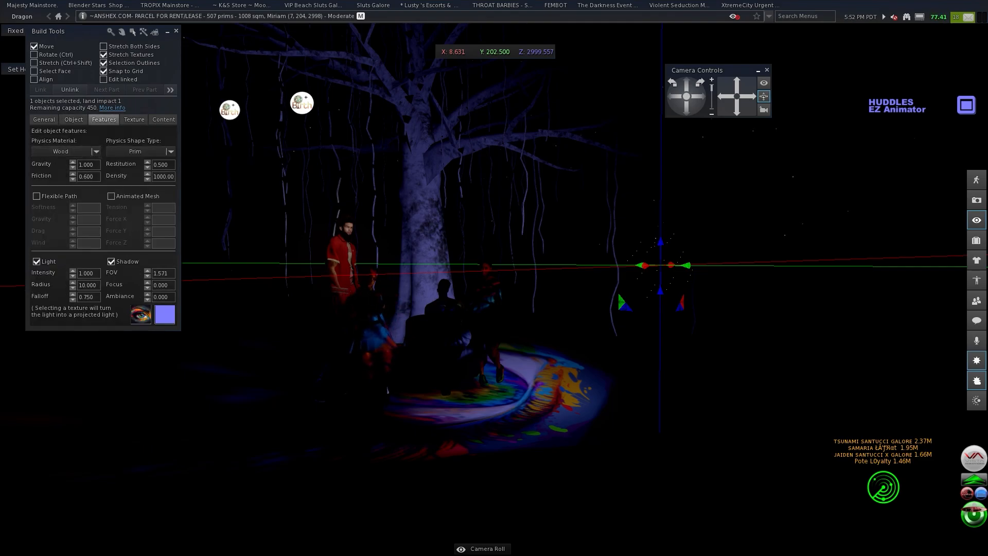
pyautogui.click(163, 314)
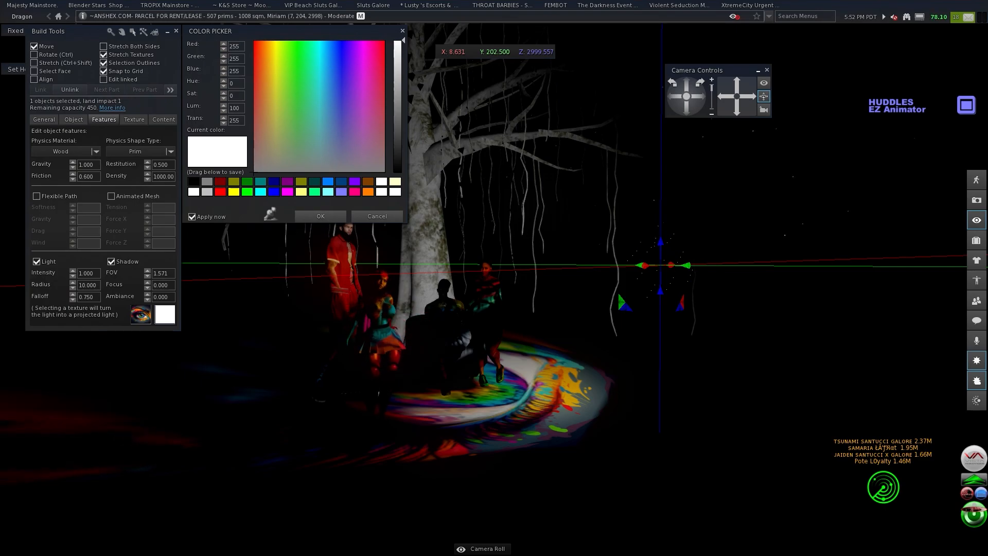
pyautogui.click(376, 215)
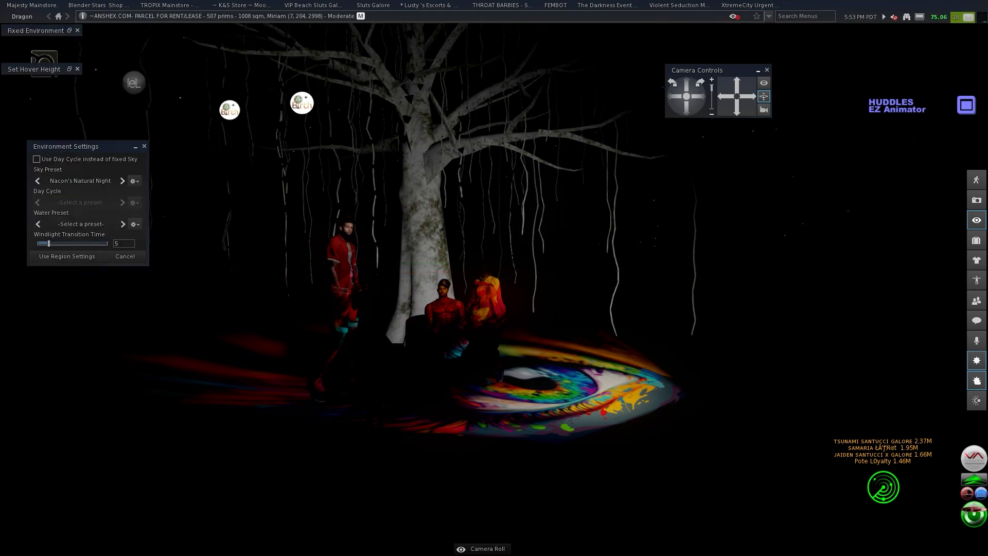
# - Start a synced dance for the avatars from the HUDDLES EZ Animator HUD, then hide the HUD
pyautogui.click(966, 106)
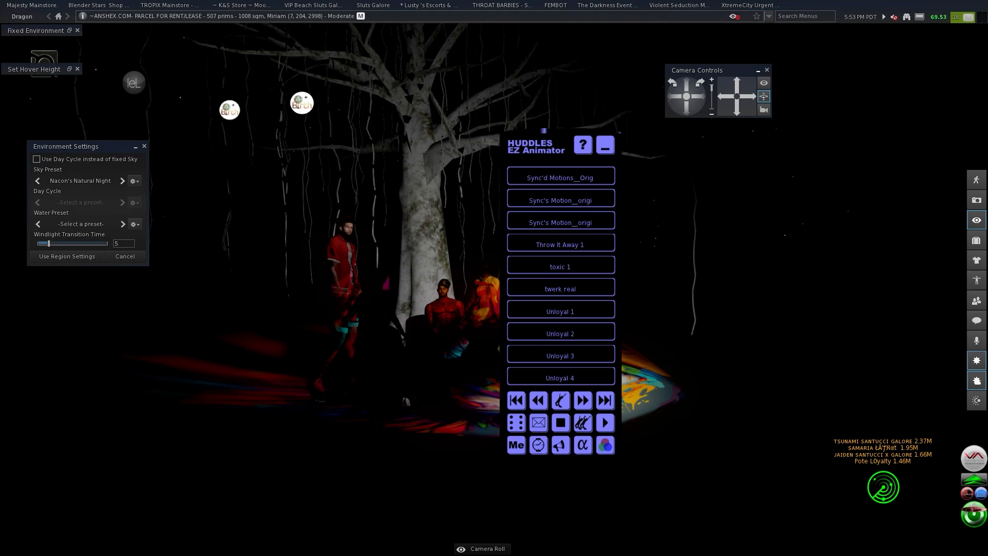
pyautogui.click(604, 145)
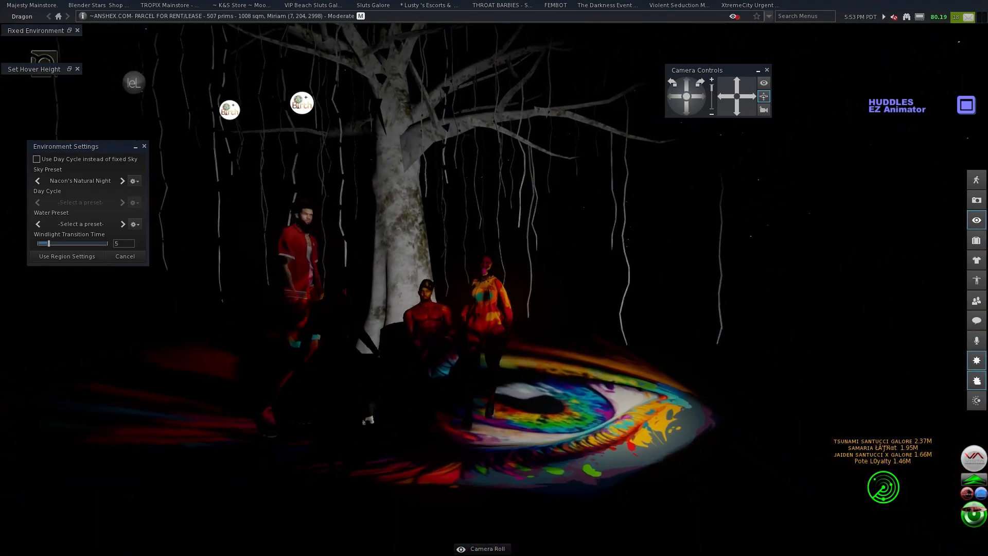
pyautogui.click(966, 105)
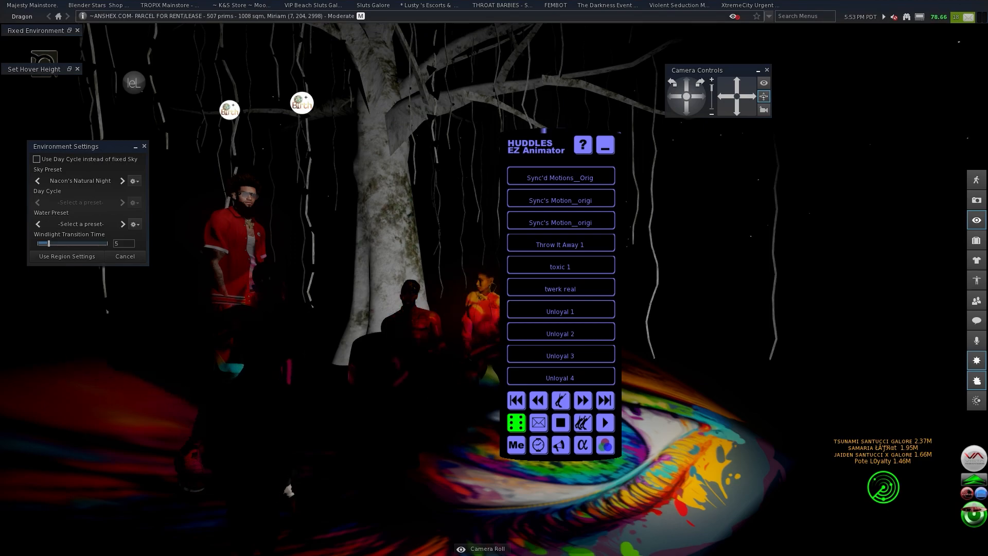
pyautogui.click(604, 145)
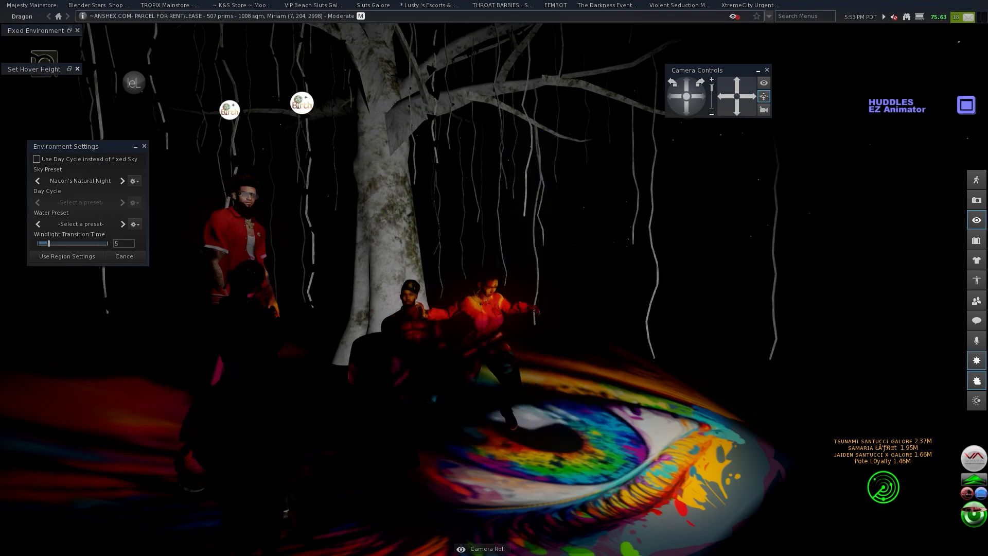